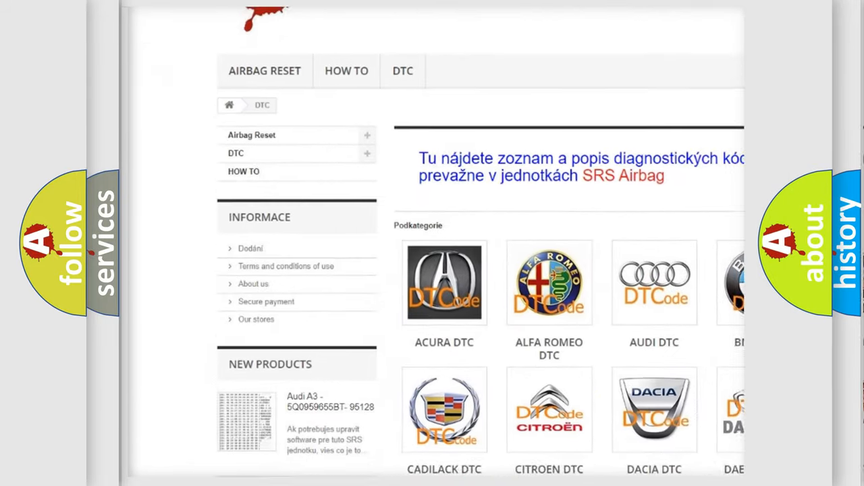
scroll(down, 3)
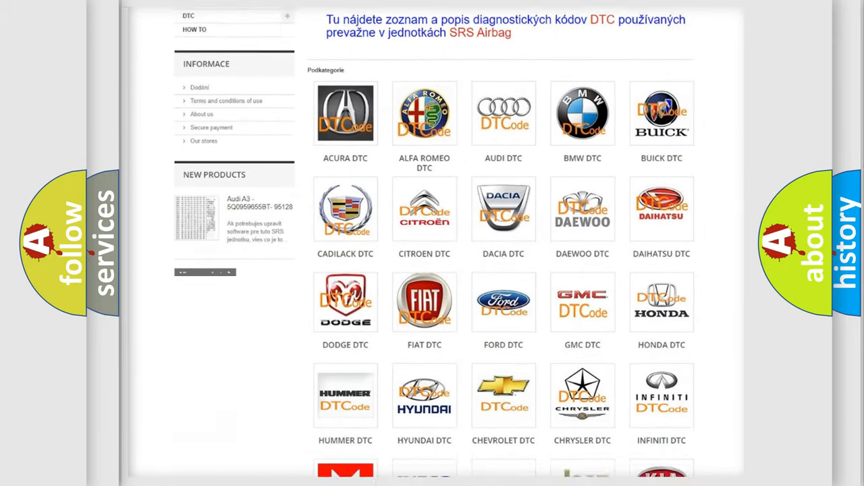
scroll(down, 3)
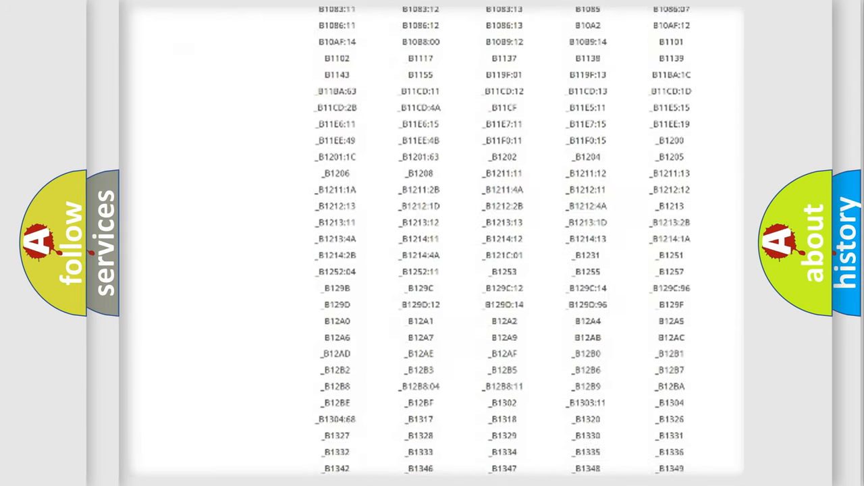
scroll(down, 3)
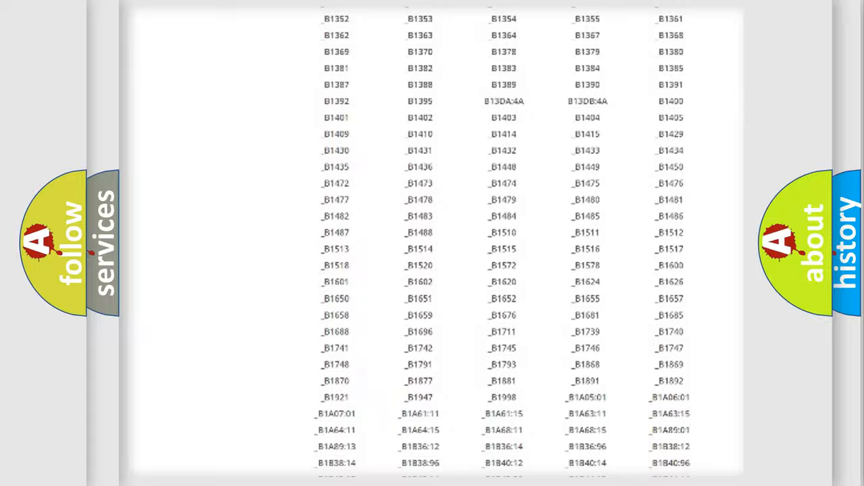